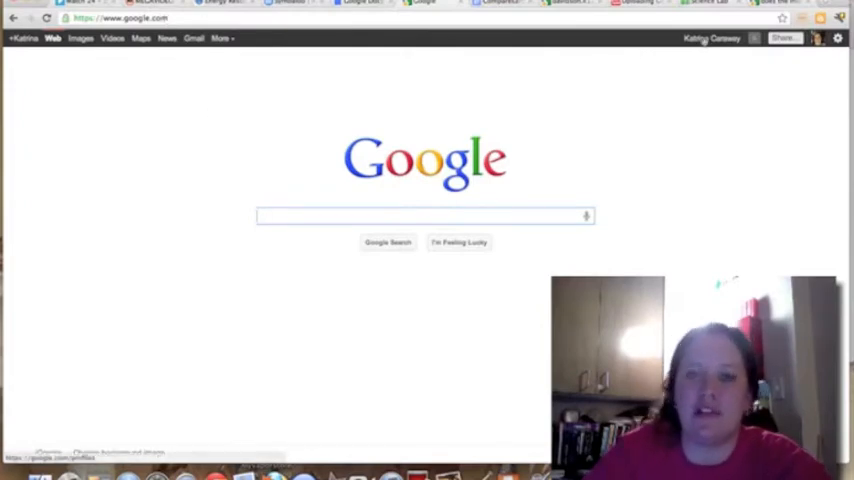
left_click(420, 216)
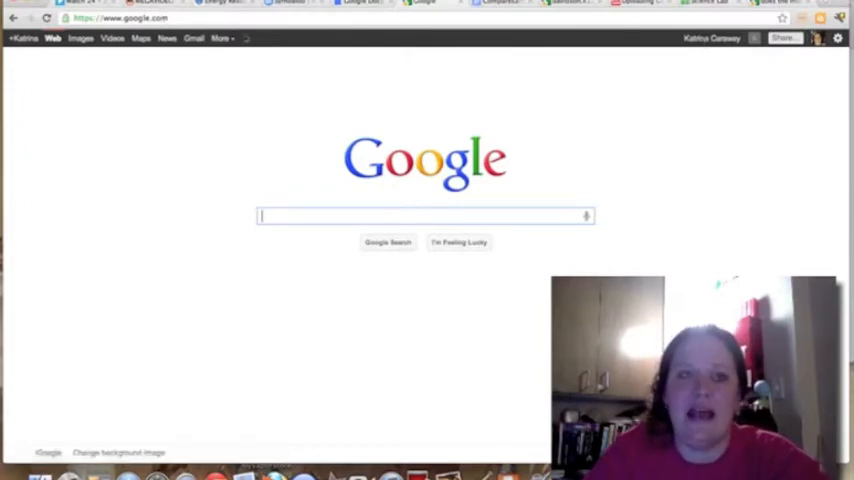
left_click(222, 38)
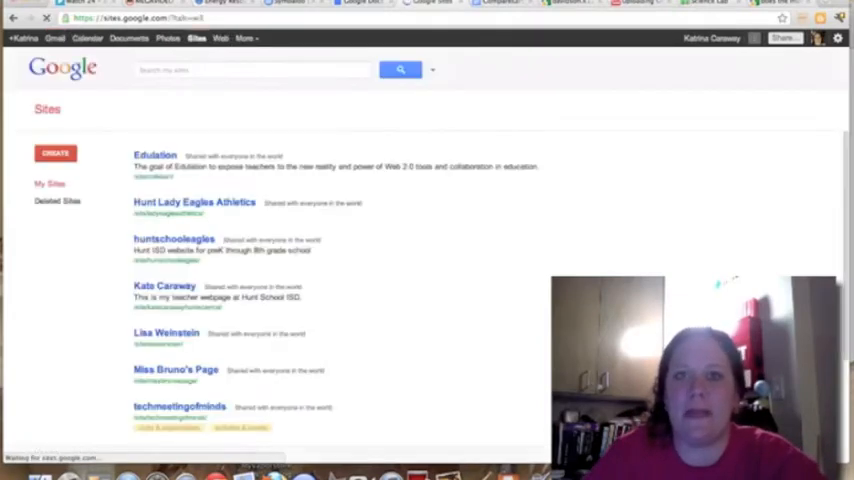
scroll("down", 3)
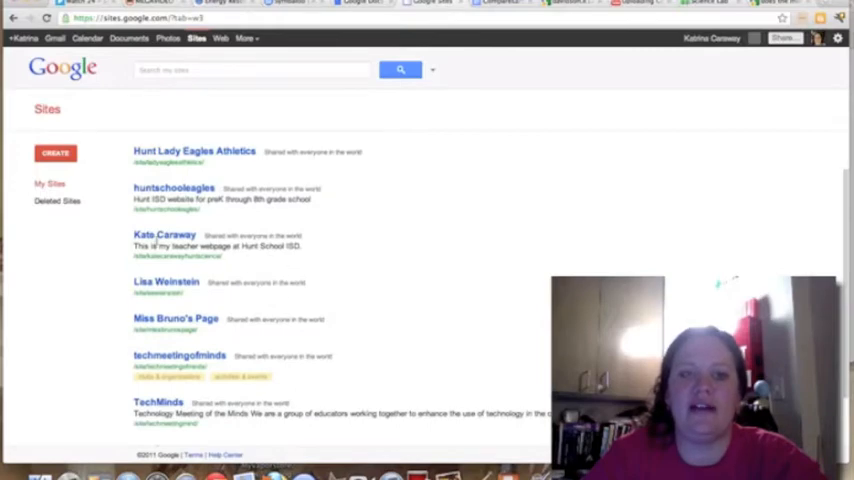
left_click(162, 234)
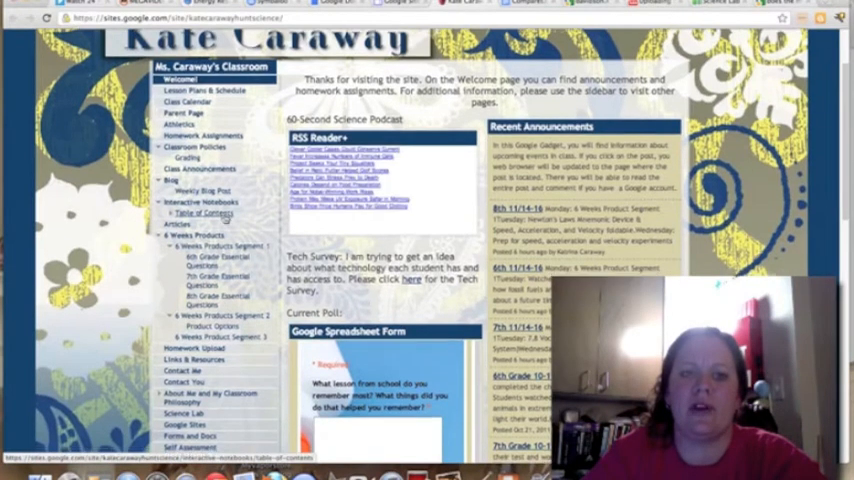
Step: Scroll the sidebar down to the 8th Grade Essential Questions link
scroll("down", 3)
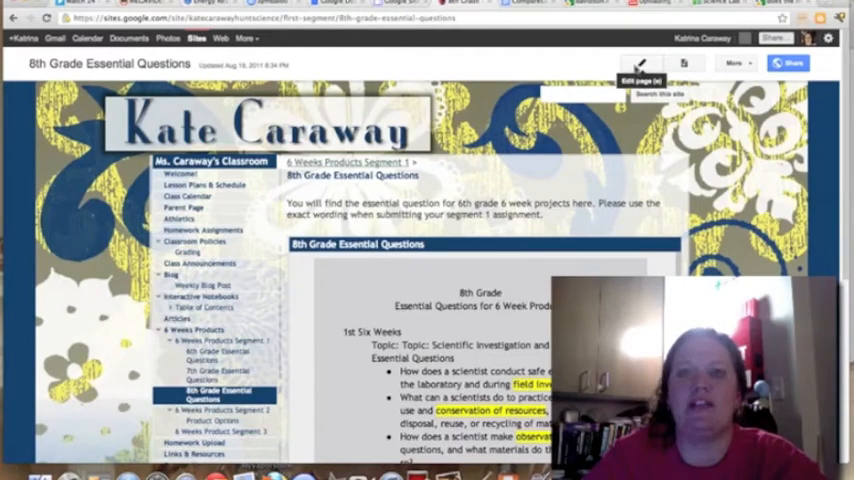
Step: Edit the 8th Grade Essential Questions page and show the Insert menu
left_click(639, 62)
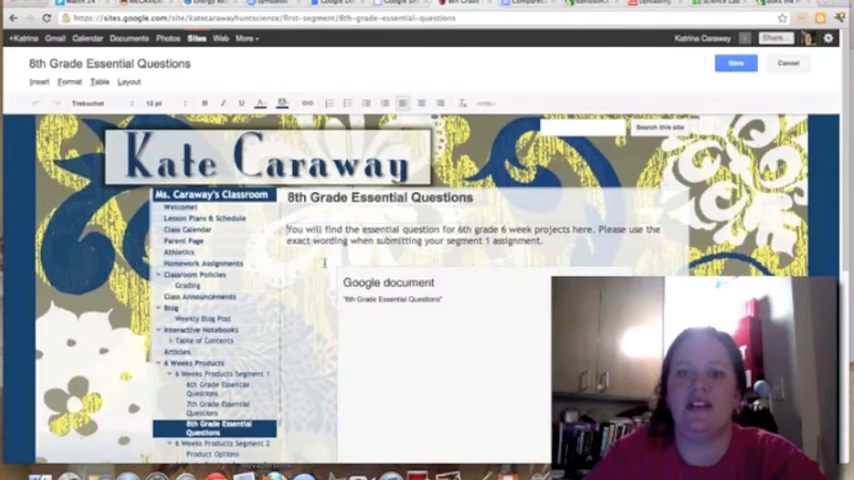
scroll("down", 3)
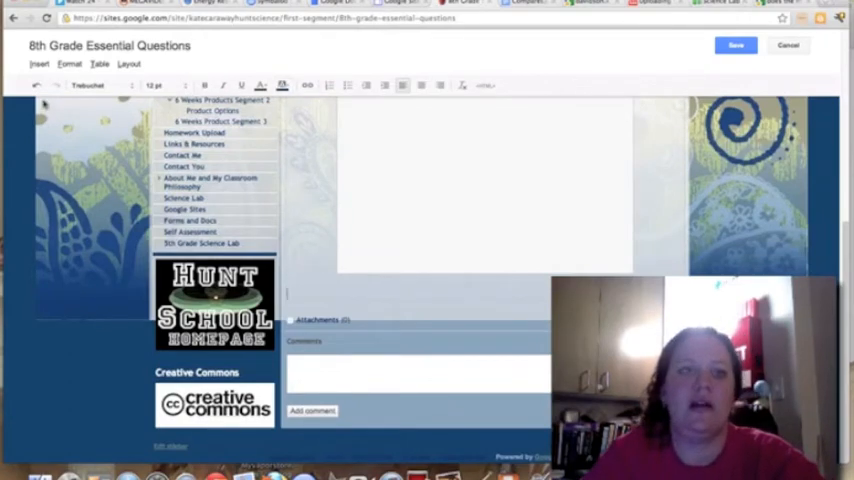
left_click(33, 63)
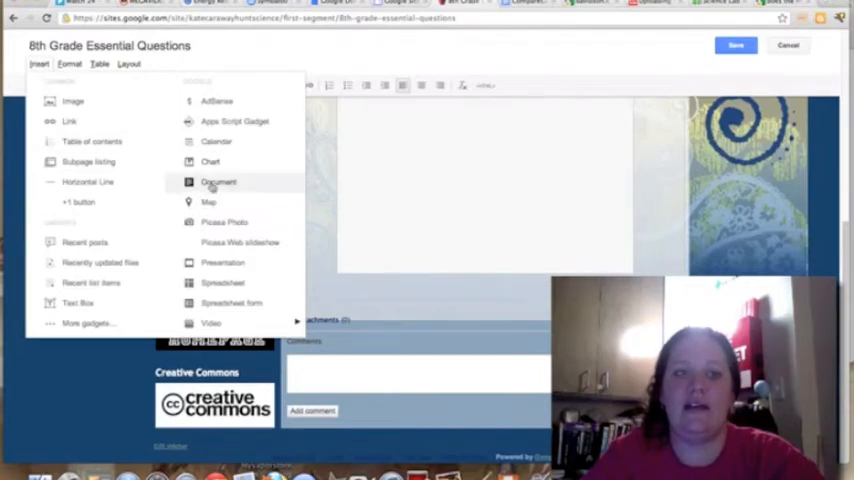
Step: Select the CompareEarthSunandMoon5thGrade Google document for insertion
left_click(218, 182)
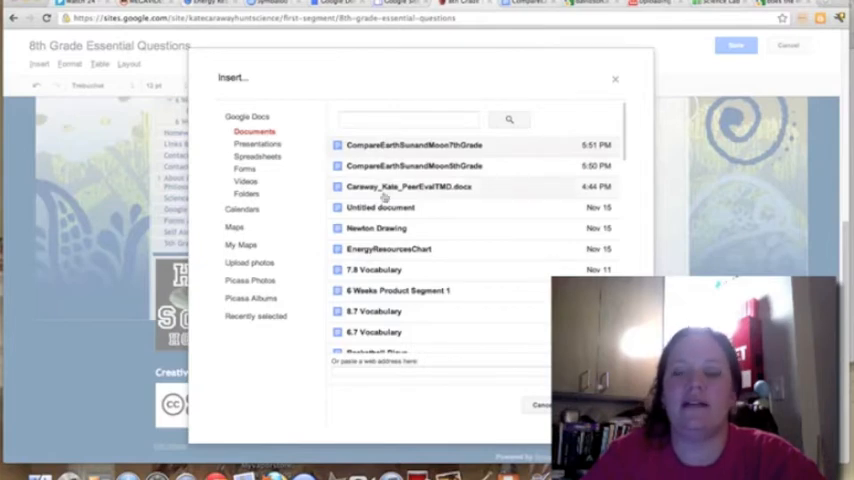
left_click(414, 165)
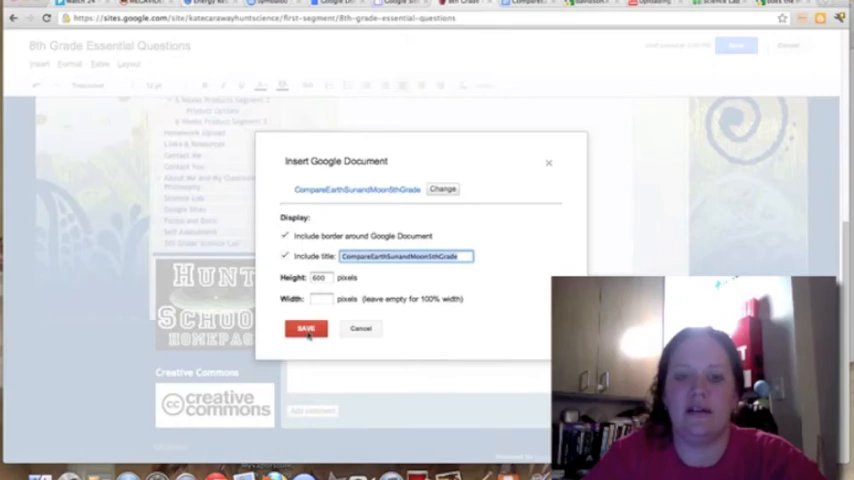
Step: Embed CompareEarthSunandMoon5thGrade on the page and save the page
left_click(305, 328)
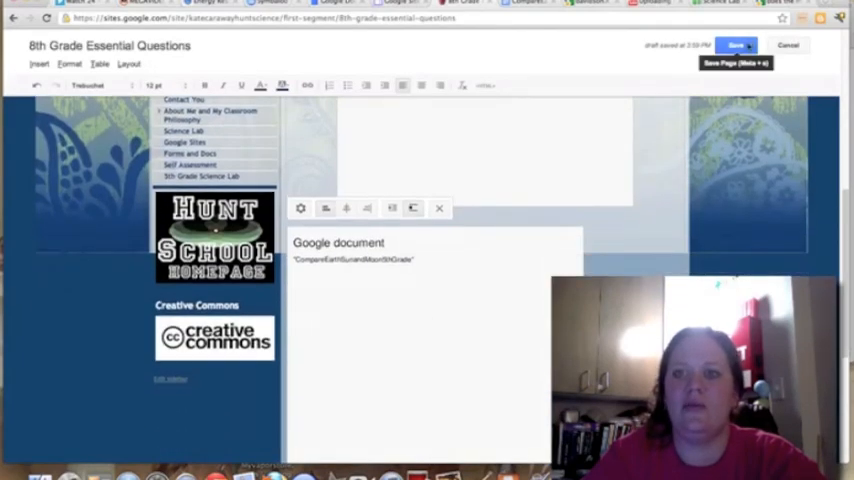
left_click(738, 46)
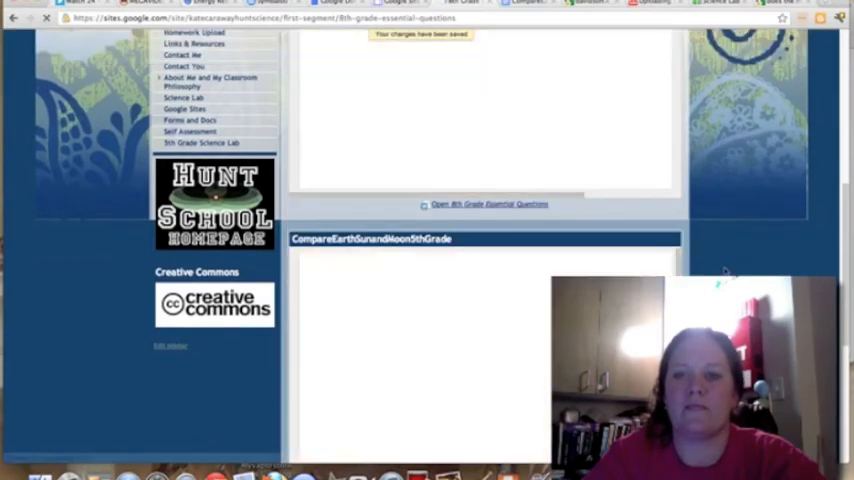
scroll("down", 3)
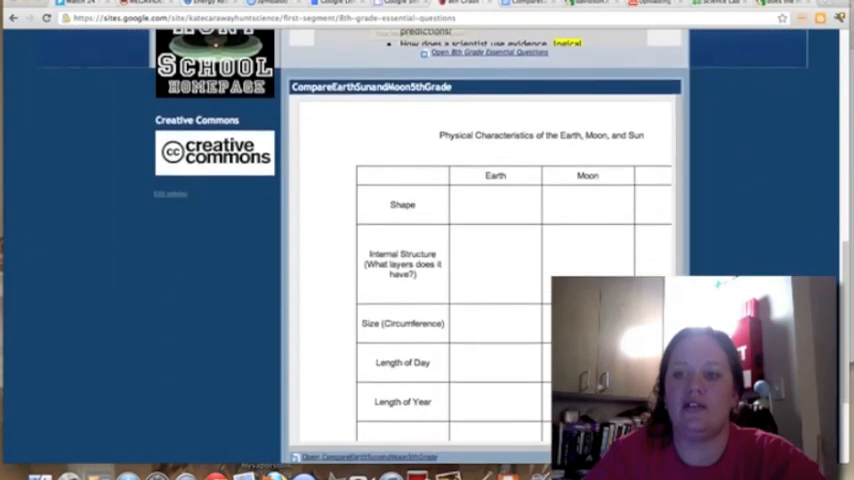
scroll("down", 3)
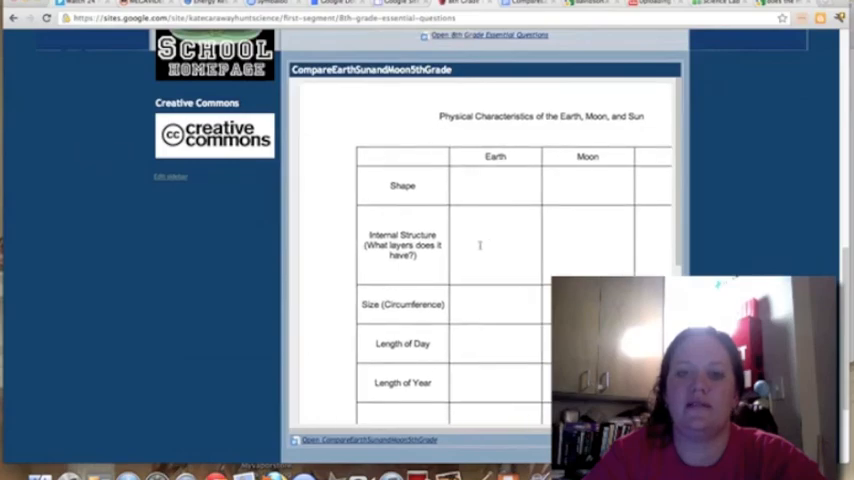